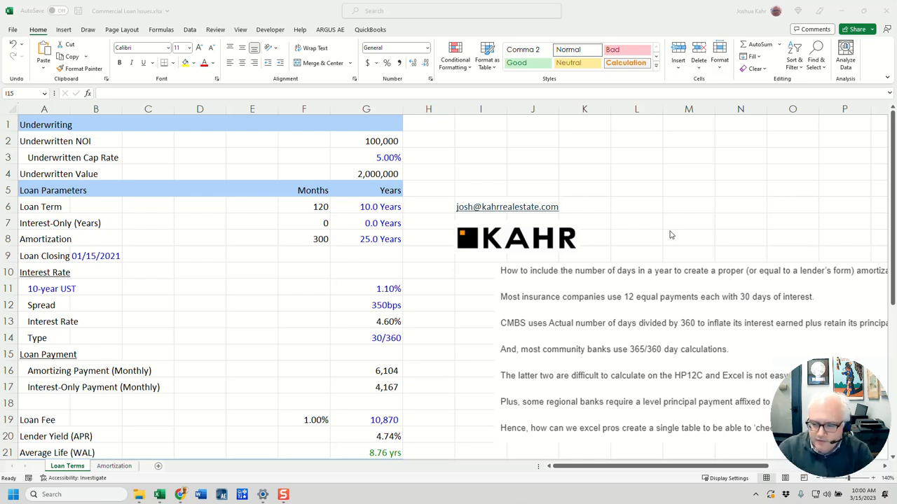
- Review the Amortization payment formula and the Maximum Loan Amount formula without changing them
{"action": "left_click", "coordinate": [366, 223]}
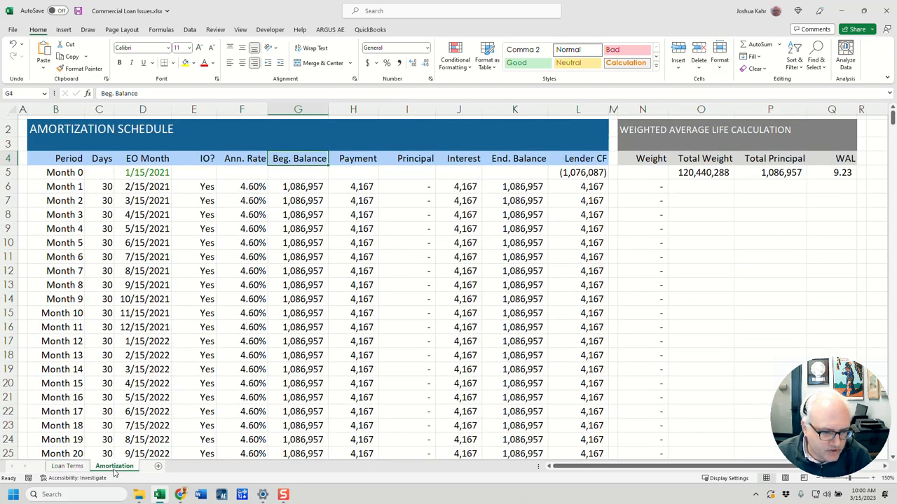
{"action": "left_click", "coordinate": [353, 187]}
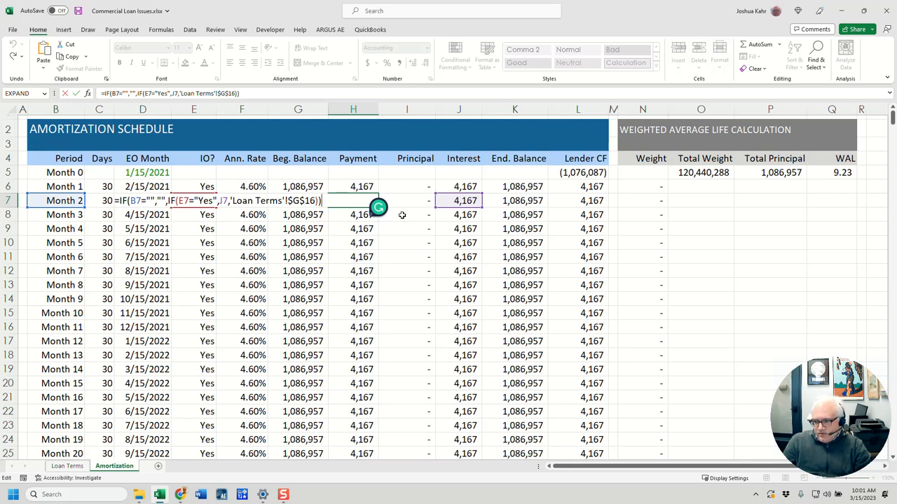
{"action": "key", "text": "Return"}
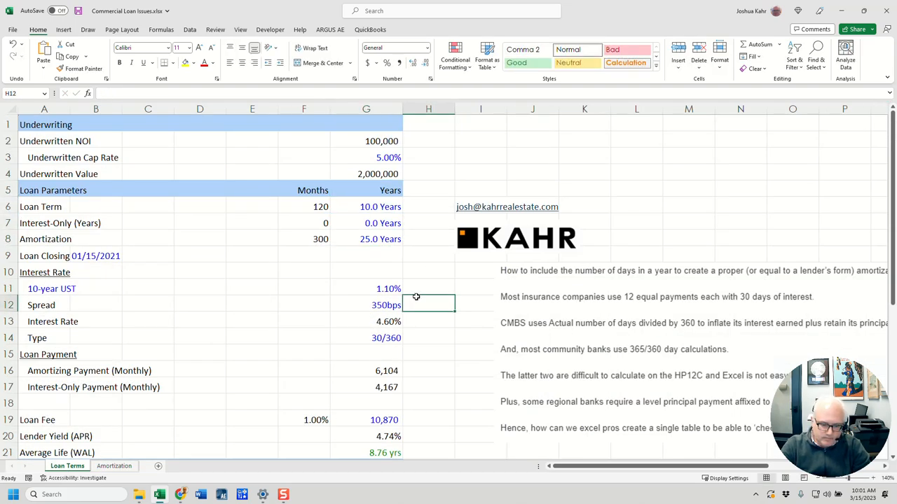
{"action": "scroll", "scroll_direction": "down", "scroll_amount": 3}
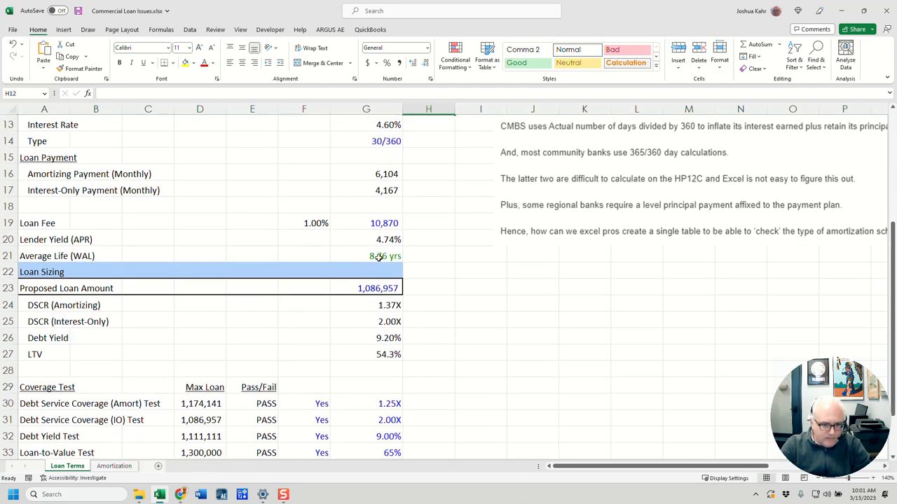
{"action": "scroll", "scroll_direction": "down", "scroll_amount": 3}
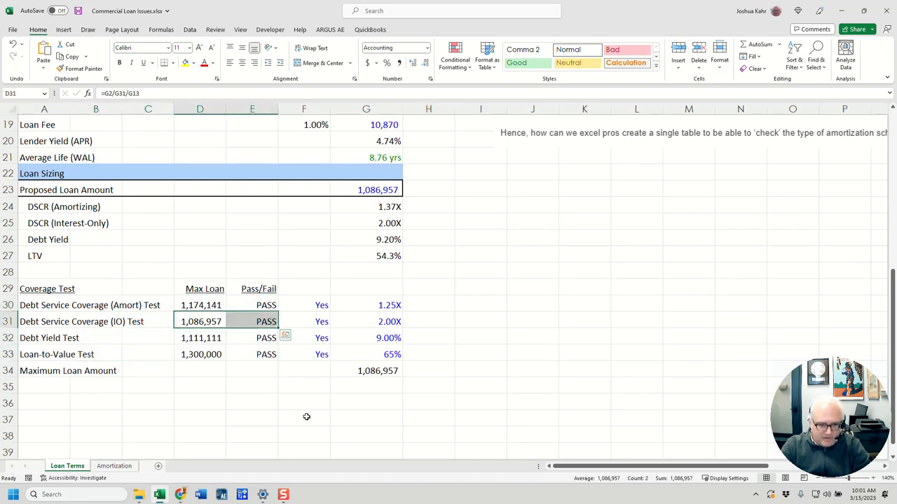
{"action": "mouse_move", "coordinate": [320, 300]}
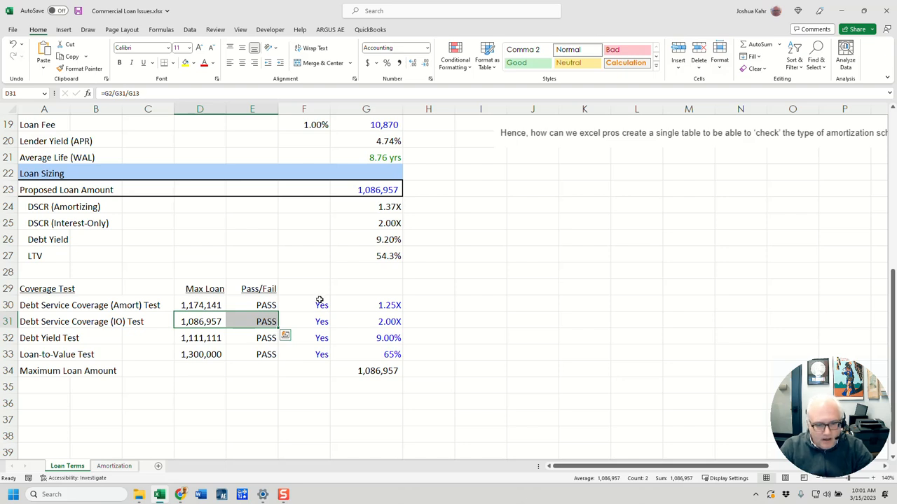
{"action": "left_click", "coordinate": [366, 371]}
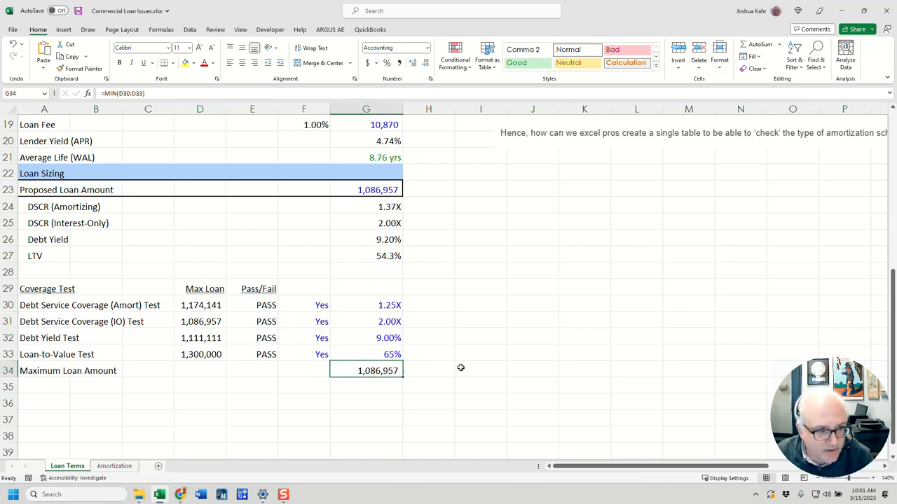
{"action": "double_click", "coordinate": [365, 371]}
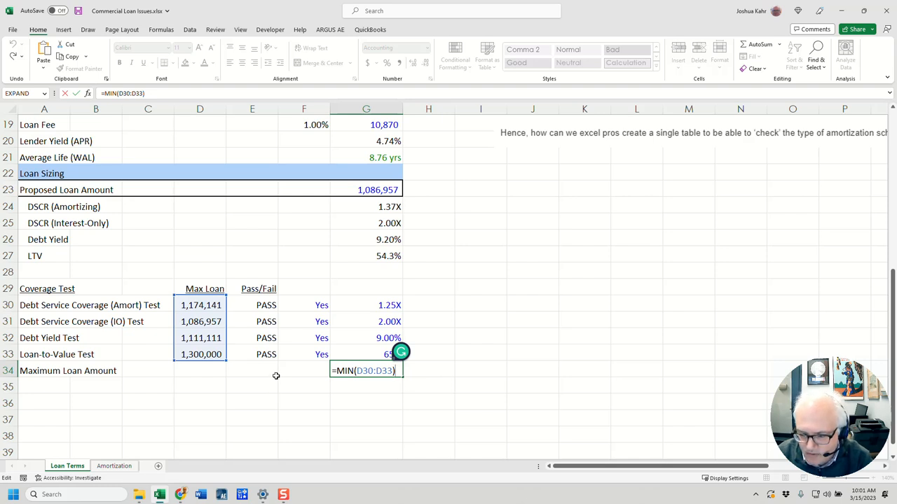
{"action": "key", "text": "Return"}
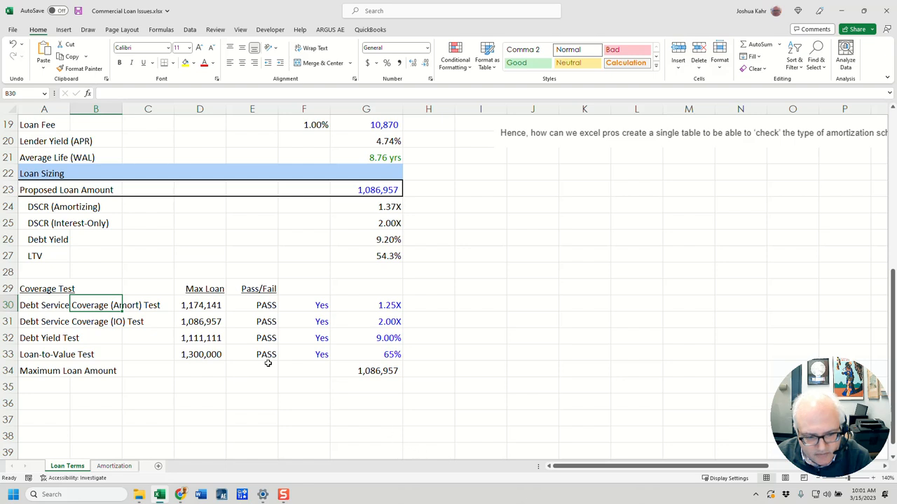
- Walk through the coverage test rows and the 9.00% debt yield test's 1,111,111 maximum loan
{"action": "left_click", "coordinate": [96, 321]}
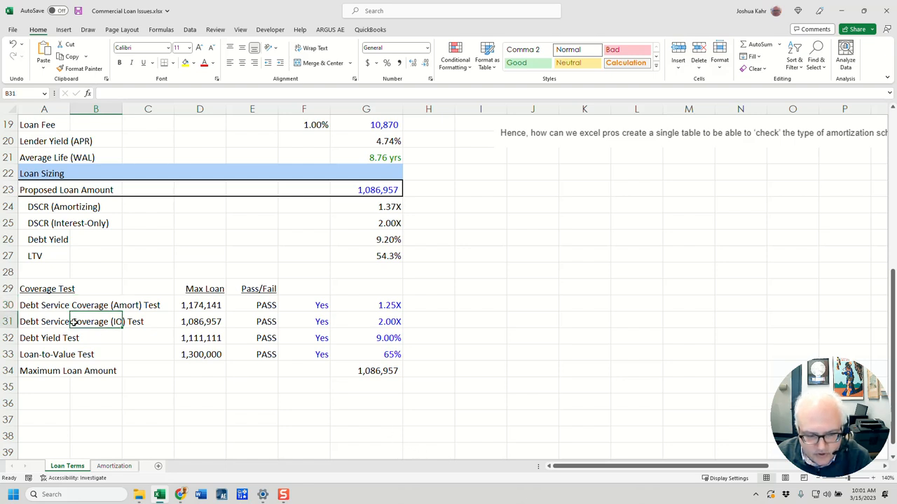
{"action": "left_click", "coordinate": [49, 338]}
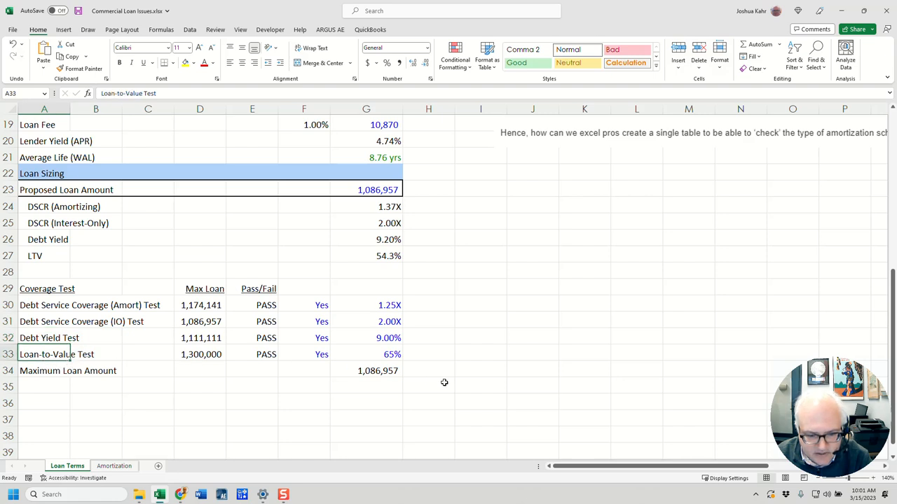
{"action": "left_click_drag", "start_coordinate": [200, 305], "coordinate": [200, 354]}
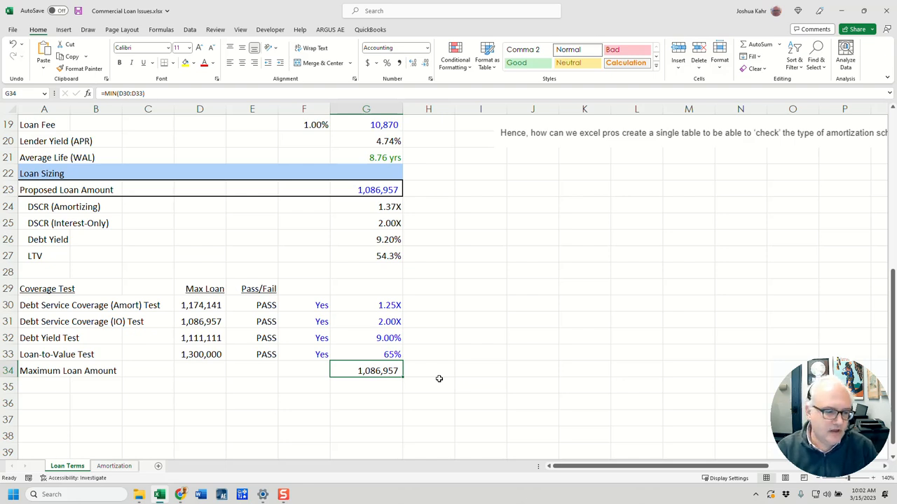
{"action": "left_click", "coordinate": [366, 338]}
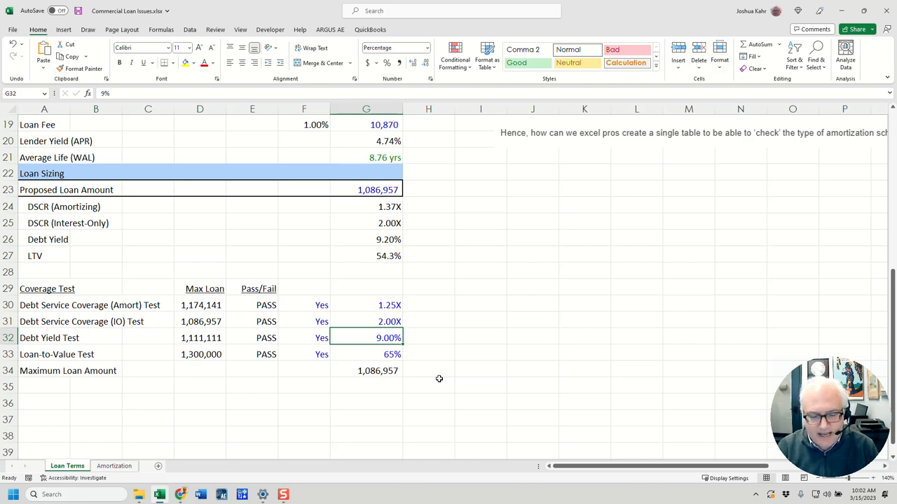
{"action": "left_click", "coordinate": [321, 338]}
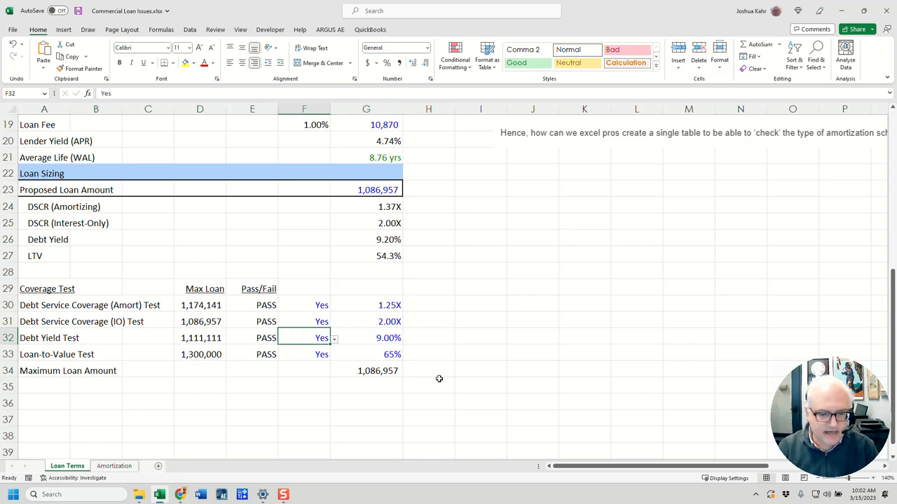
{"action": "left_click", "coordinate": [365, 338]}
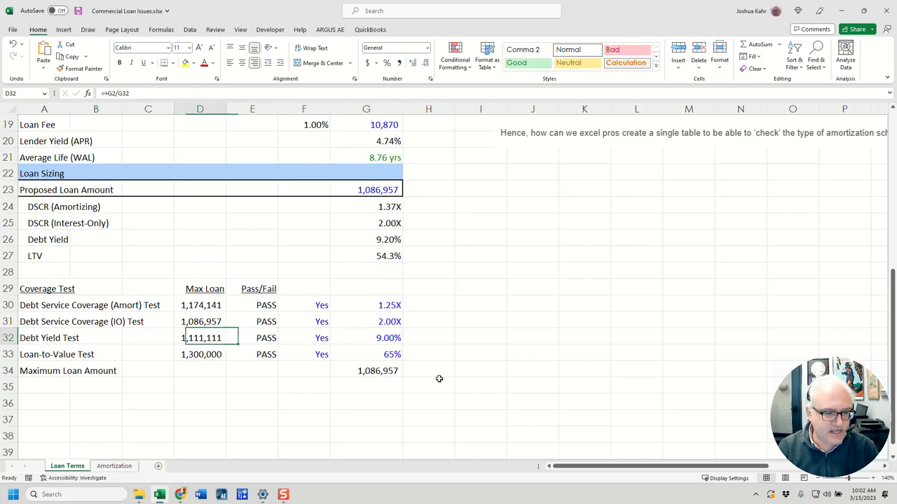
{"action": "double_click", "coordinate": [200, 338]}
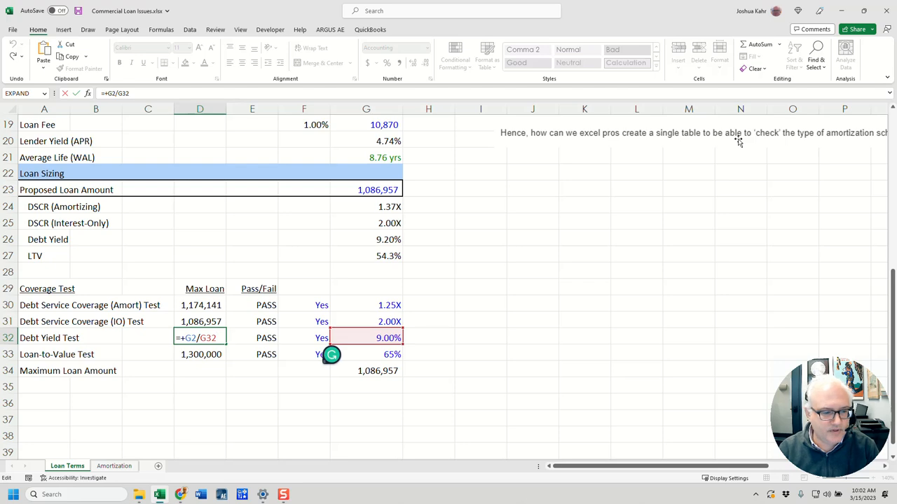
{"action": "mouse_move", "coordinate": [410, 313]}
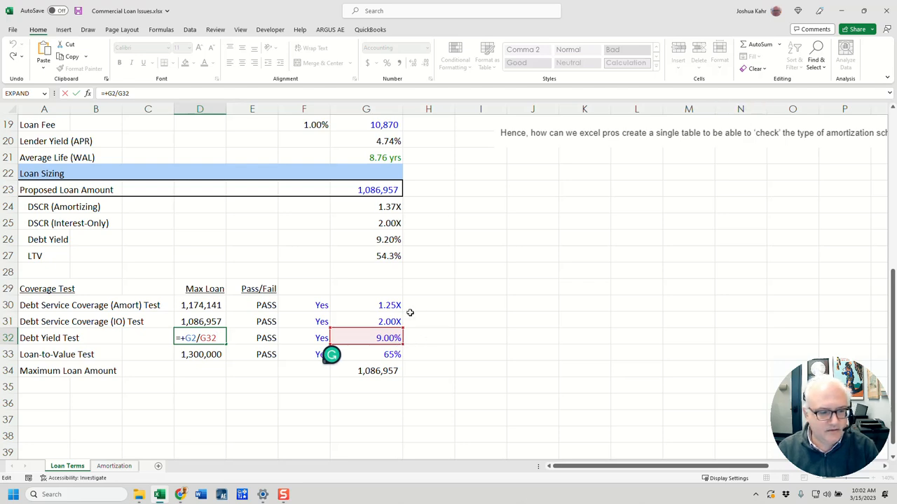
{"action": "scroll", "scroll_direction": "up", "scroll_amount": 3}
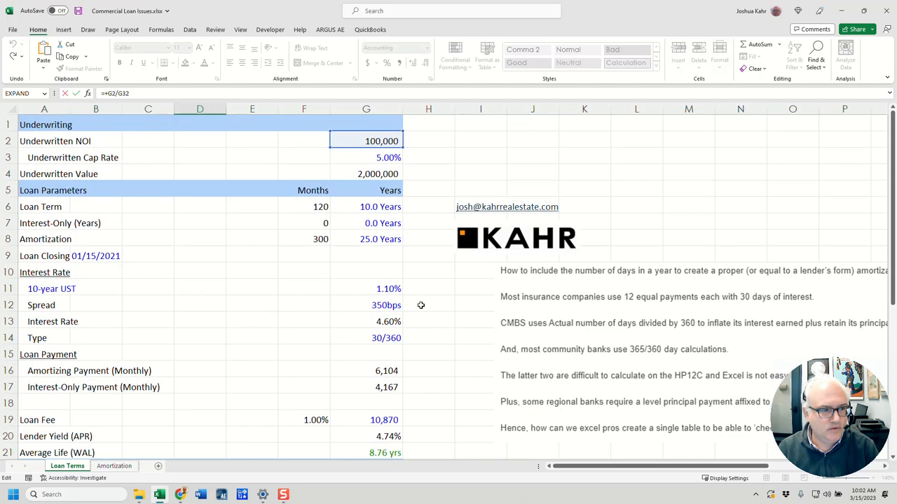
{"action": "scroll", "scroll_direction": "down", "scroll_amount": 3}
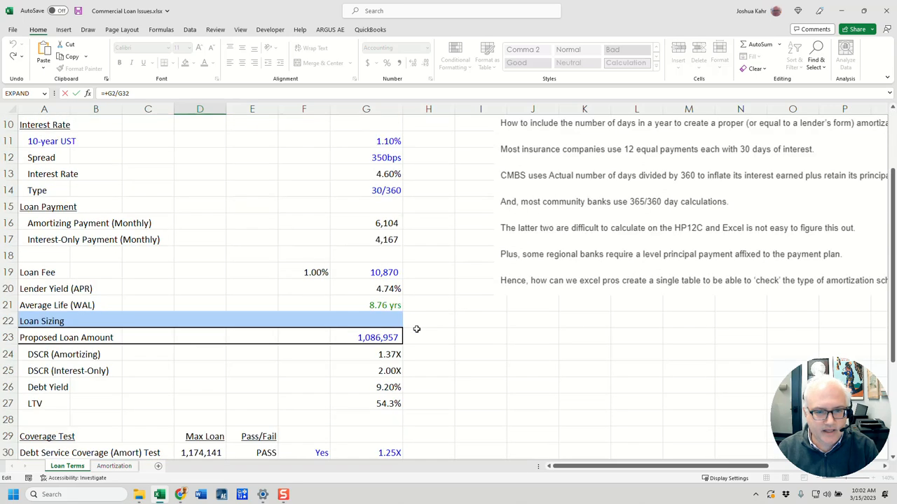
{"action": "scroll", "scroll_direction": "down", "scroll_amount": 3}
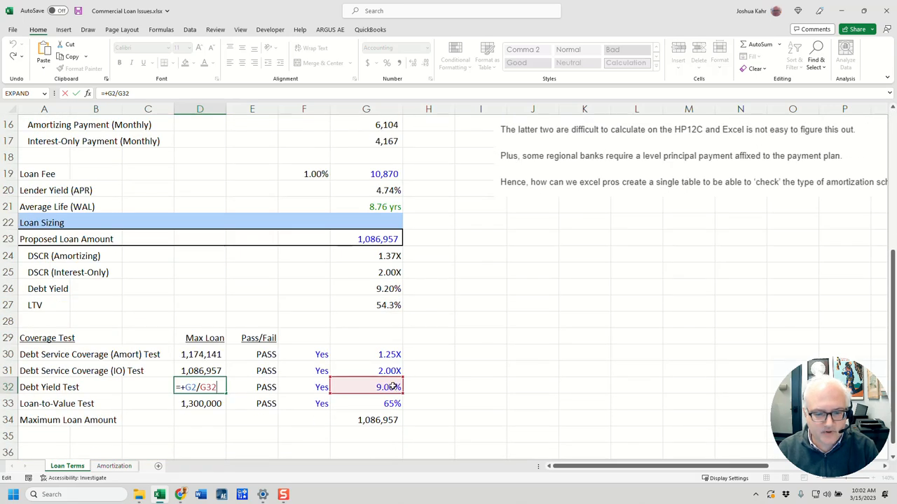
{"action": "key", "text": "Return"}
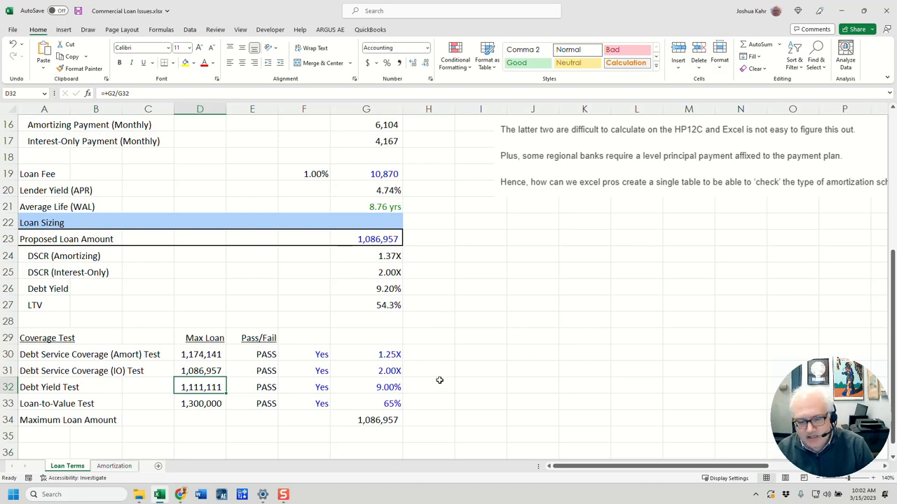
- Select the hurdles from 1.25X to 65% and inspect the interest-only and amortizing maximum loans
{"action": "left_click_drag", "start_coordinate": [366, 355], "coordinate": [389, 403]}
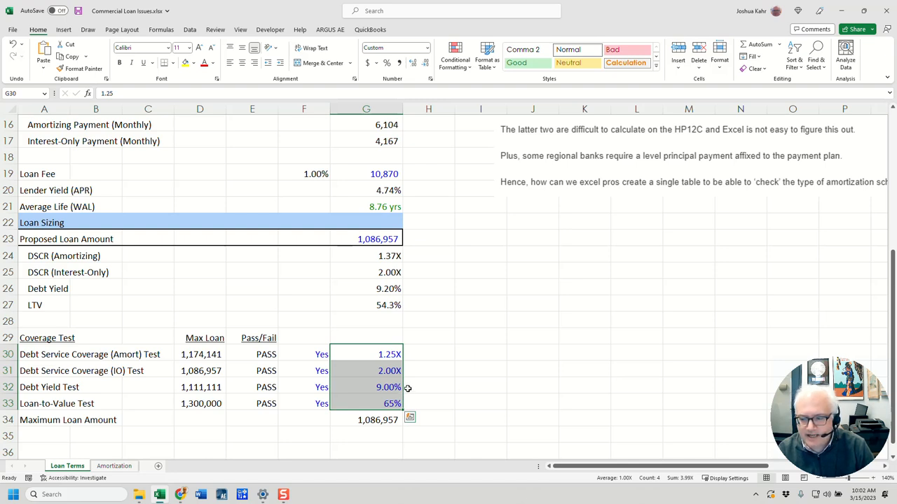
{"action": "mouse_move", "coordinate": [423, 391]}
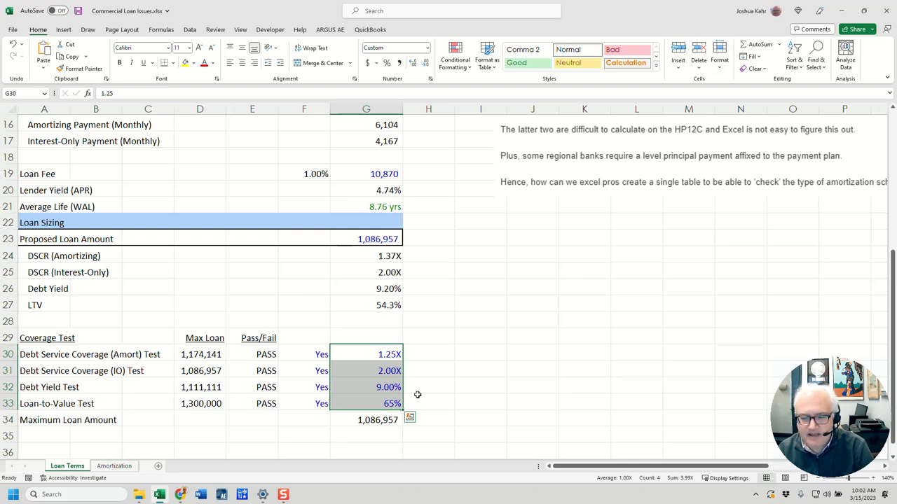
{"action": "mouse_move", "coordinate": [412, 391]}
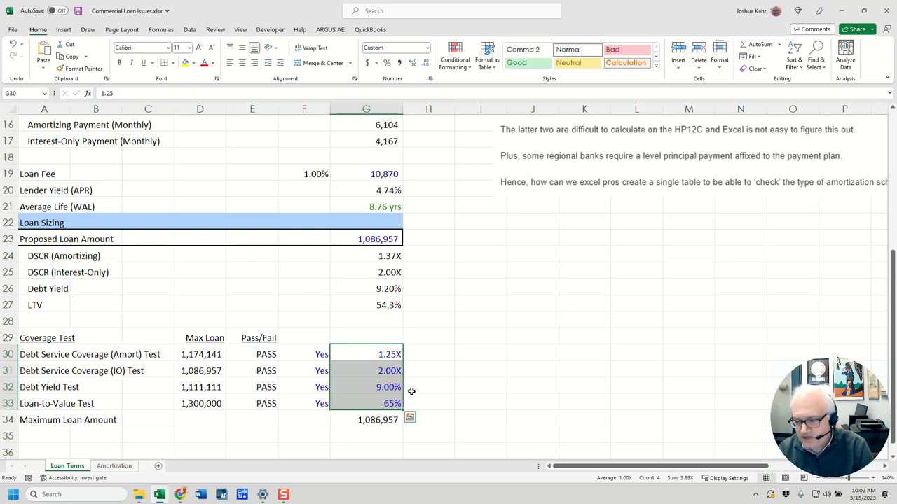
{"action": "mouse_move", "coordinate": [414, 383]}
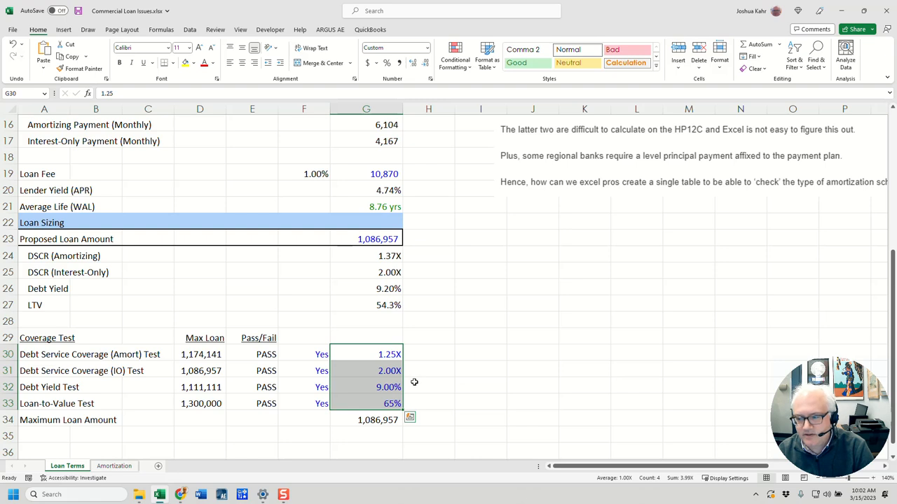
{"action": "mouse_move", "coordinate": [426, 382]}
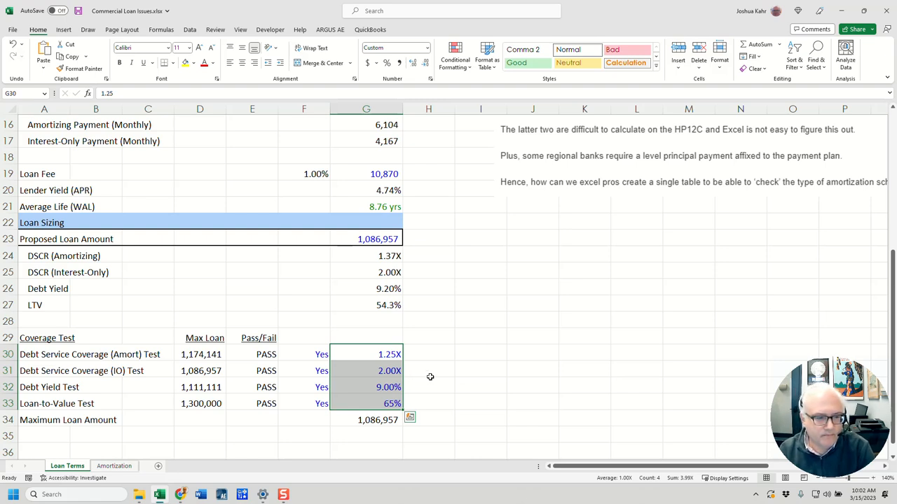
{"action": "left_click", "coordinate": [584, 222]}
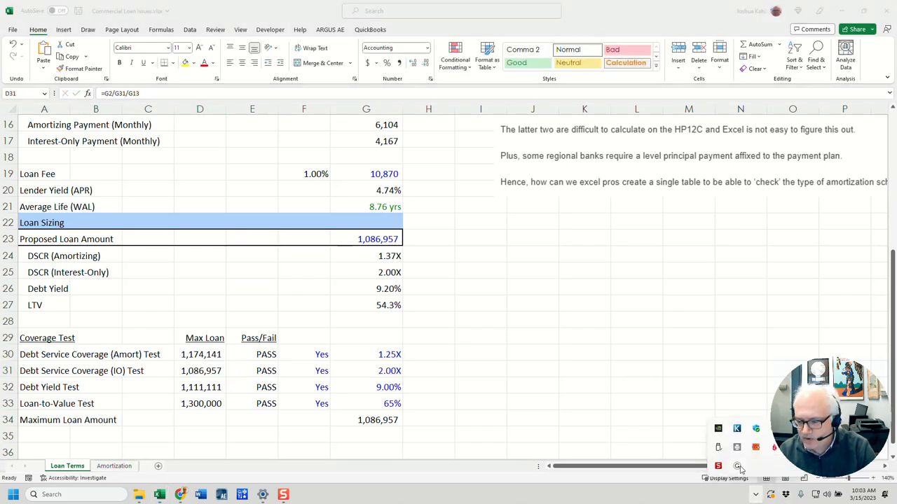
{"action": "left_click", "coordinate": [303, 370]}
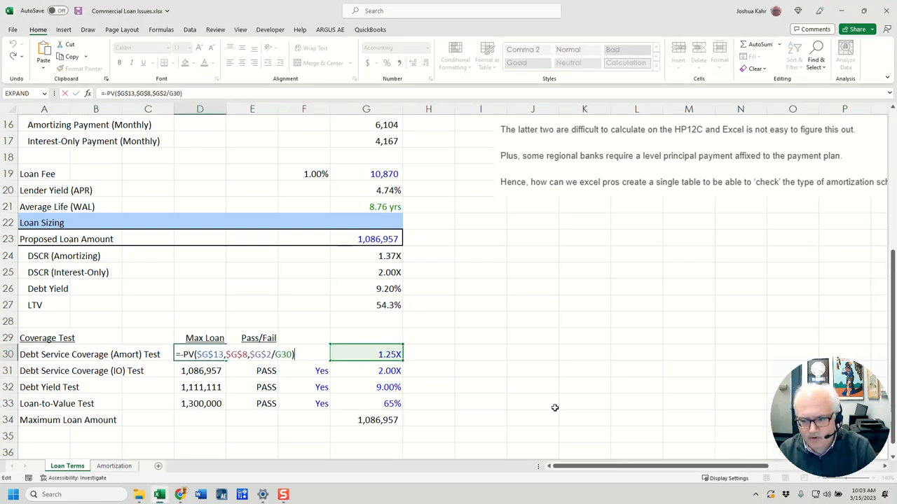
{"action": "mouse_move", "coordinate": [271, 384]}
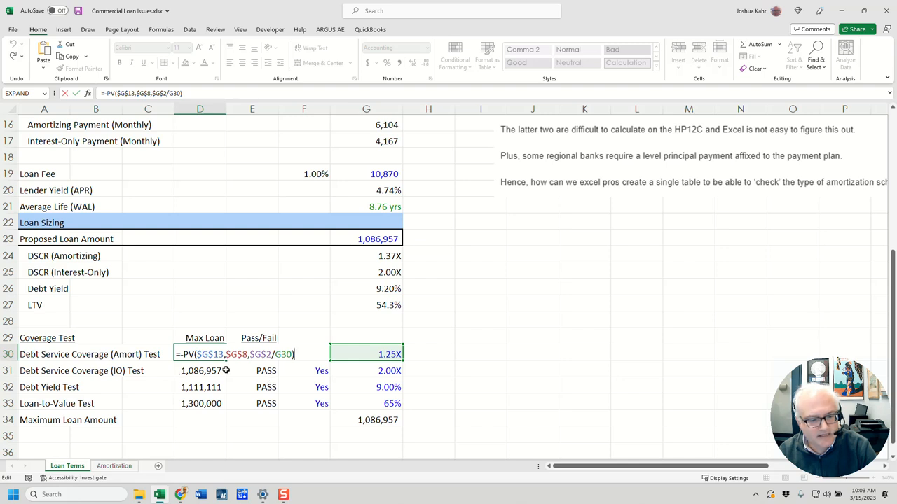
{"action": "mouse_move", "coordinate": [231, 363]}
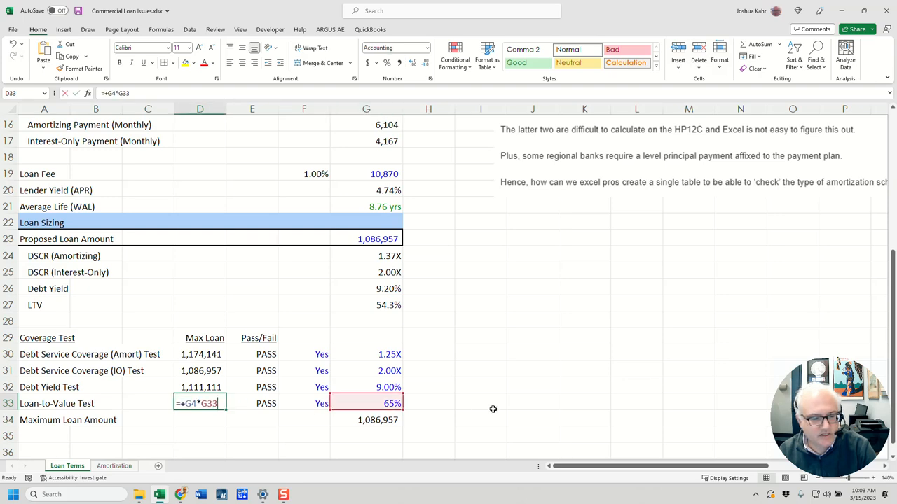
{"action": "scroll", "scroll_direction": "up", "scroll_amount": 3}
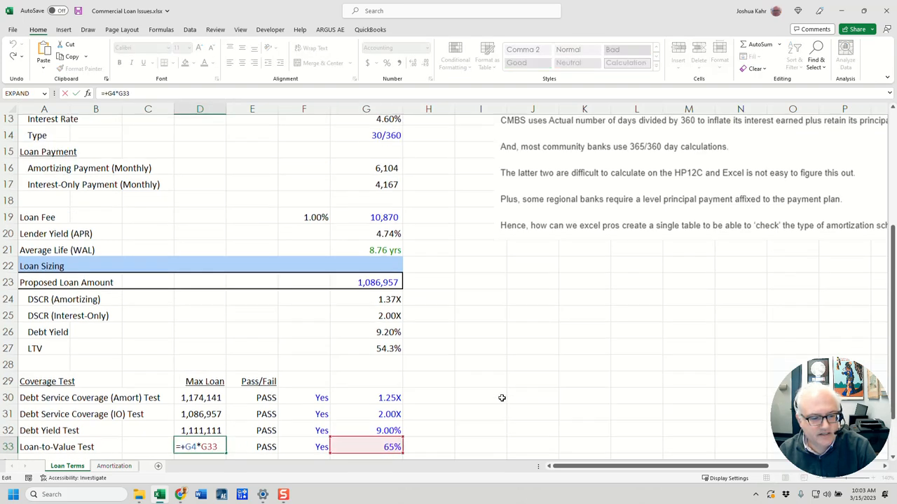
{"action": "scroll", "scroll_direction": "up", "scroll_amount": 3}
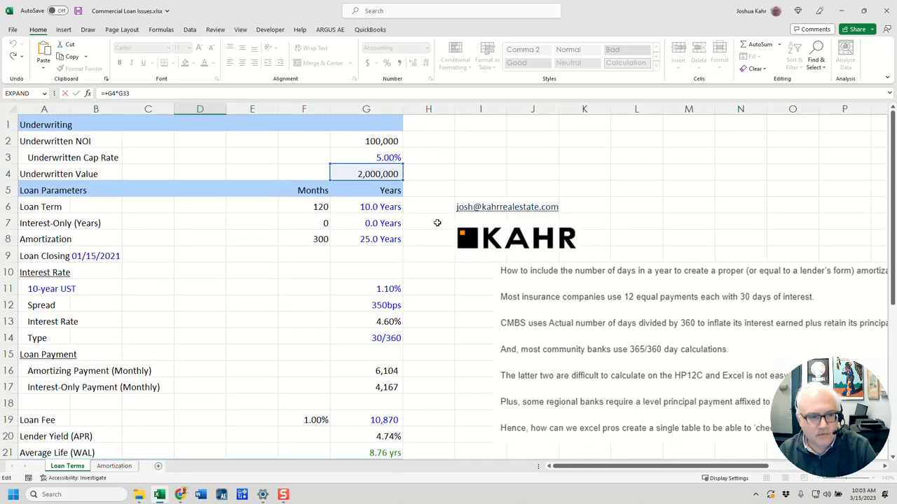
{"action": "scroll", "scroll_direction": "down", "scroll_amount": 3}
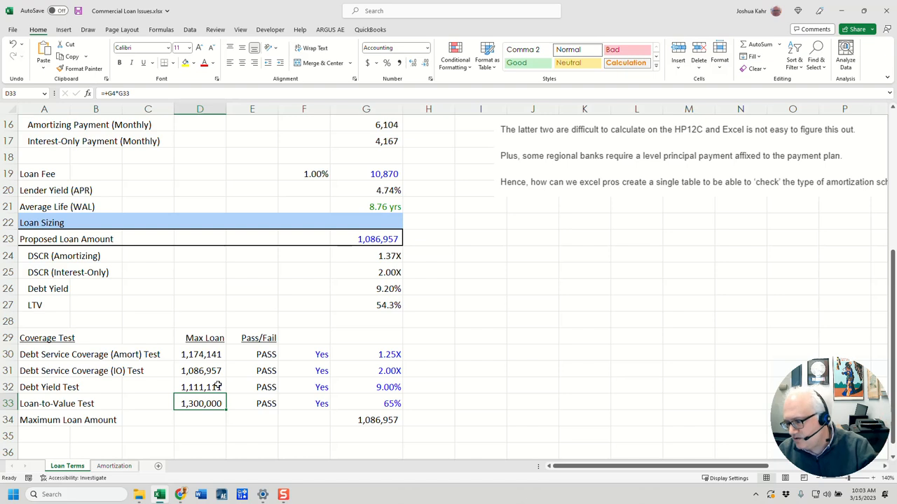
{"action": "mouse_move", "coordinate": [286, 322]}
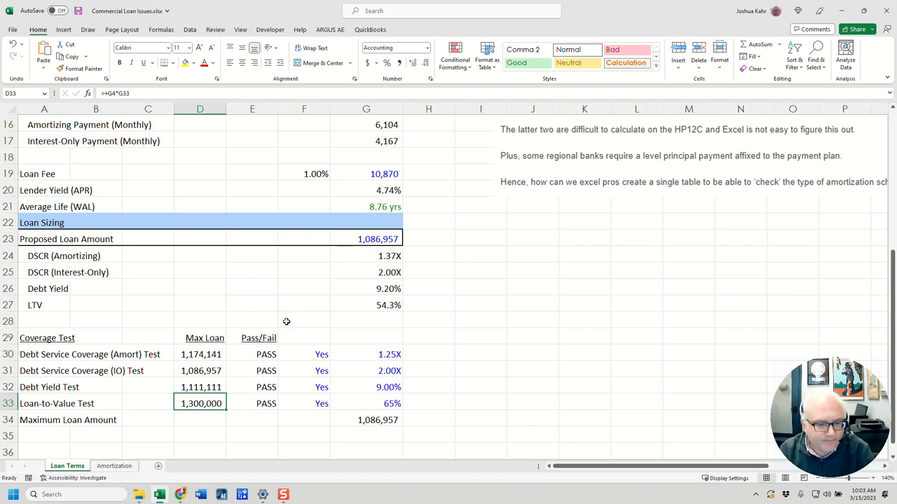
{"action": "mouse_move", "coordinate": [327, 340]}
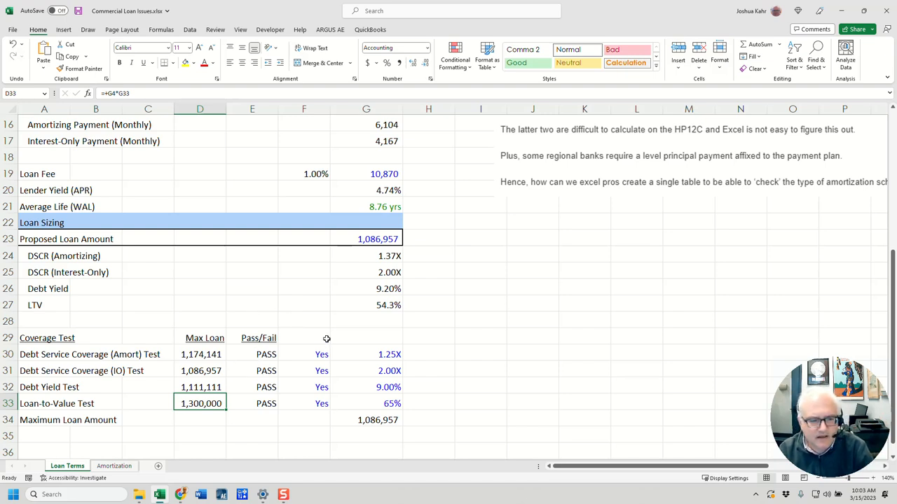
{"action": "mouse_move", "coordinate": [396, 330]}
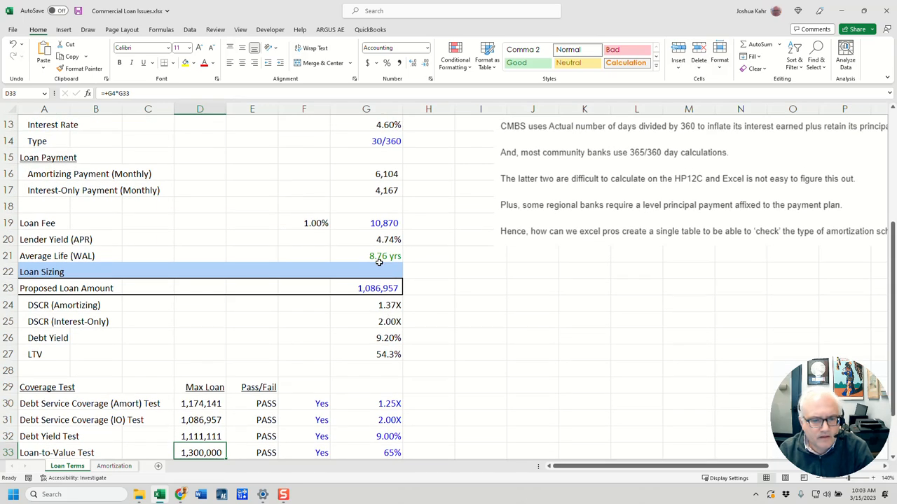
- Trace the 8.76-year average life to its =+Amortization!Q5 source formula
{"action": "left_click", "coordinate": [366, 255]}
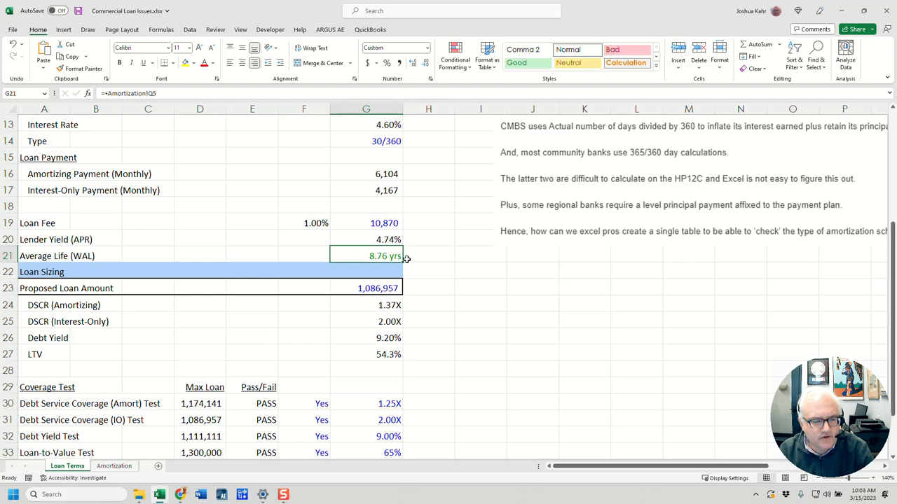
{"action": "mouse_move", "coordinate": [222, 397]}
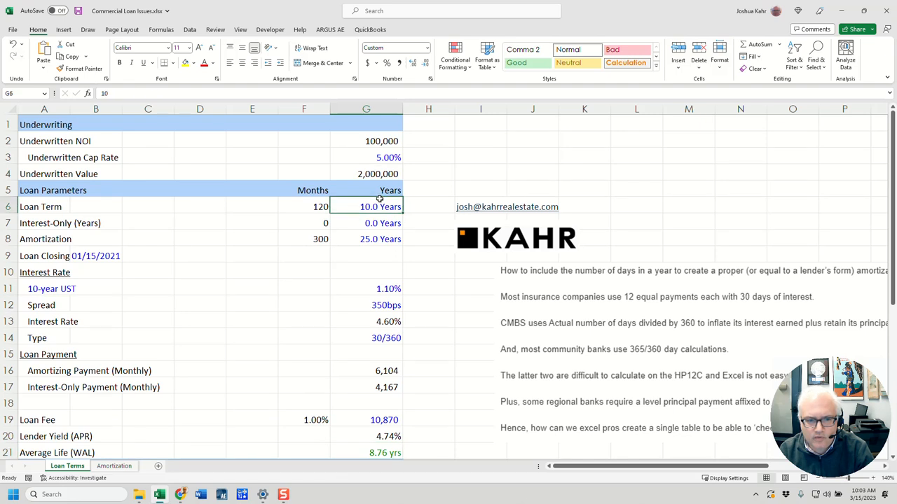
{"action": "left_click", "coordinate": [365, 239]}
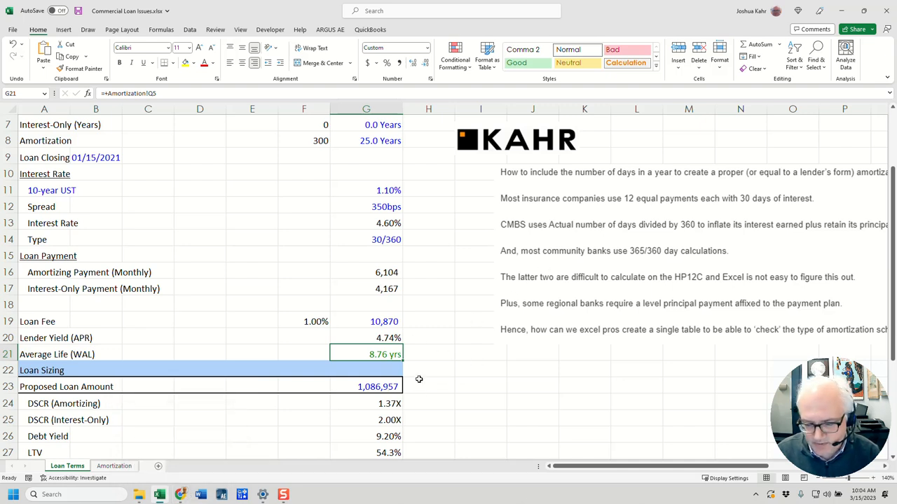
{"action": "mouse_move", "coordinate": [372, 457]}
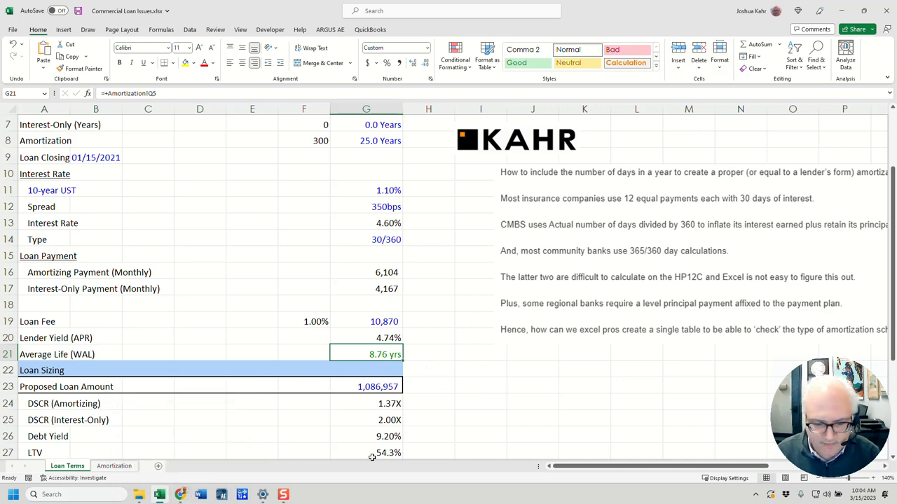
{"action": "mouse_move", "coordinate": [160, 494]}
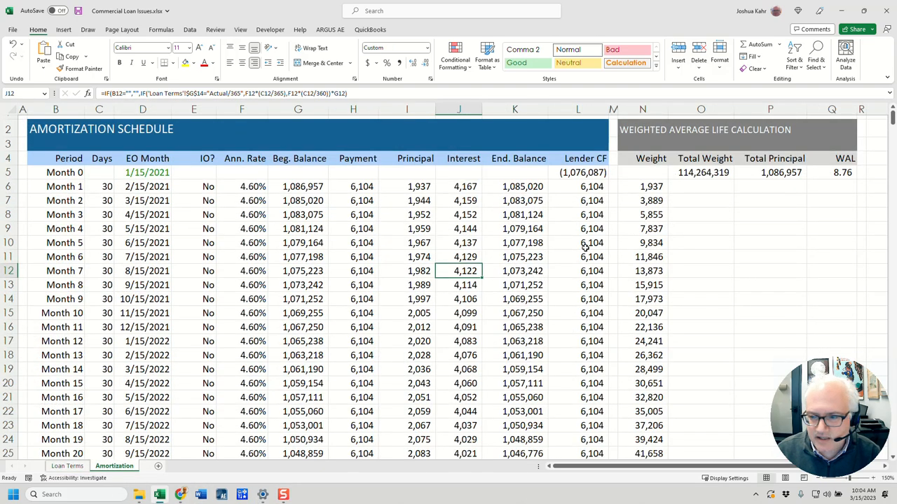
{"action": "left_click", "coordinate": [701, 173]}
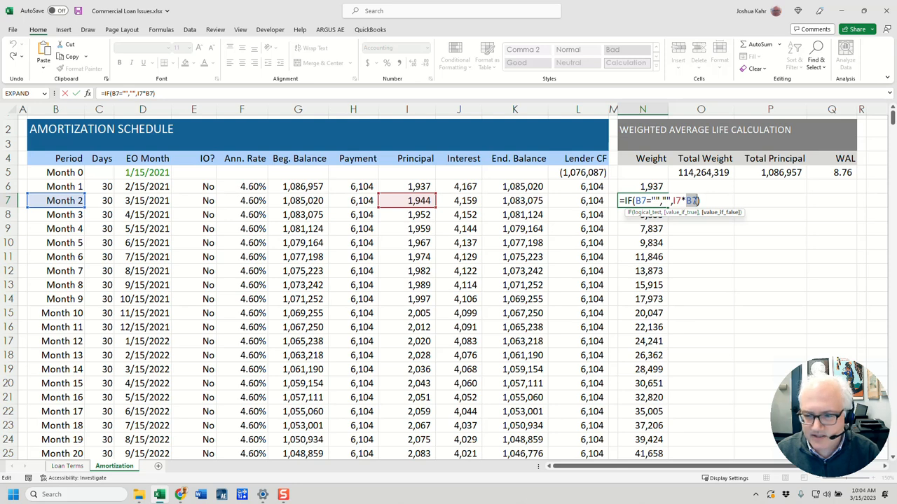
{"action": "left_click", "coordinate": [642, 299]}
{"action": "type", "text": "=SUM(N6:N605"}
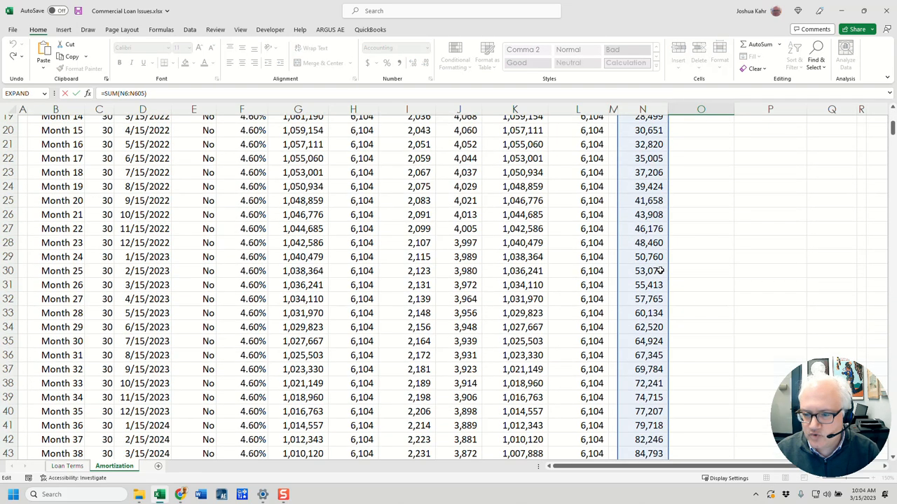
{"action": "scroll", "scroll_direction": "down", "scroll_amount": 3}
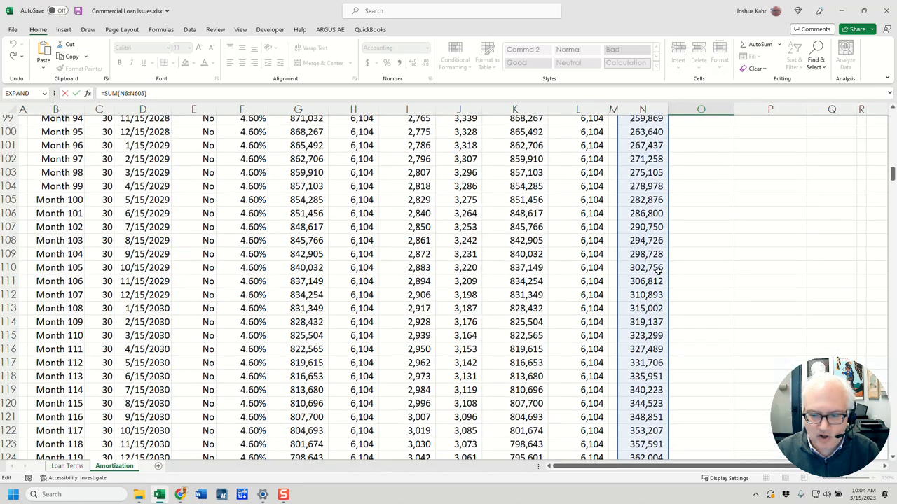
{"action": "scroll", "scroll_direction": "down", "scroll_amount": 3}
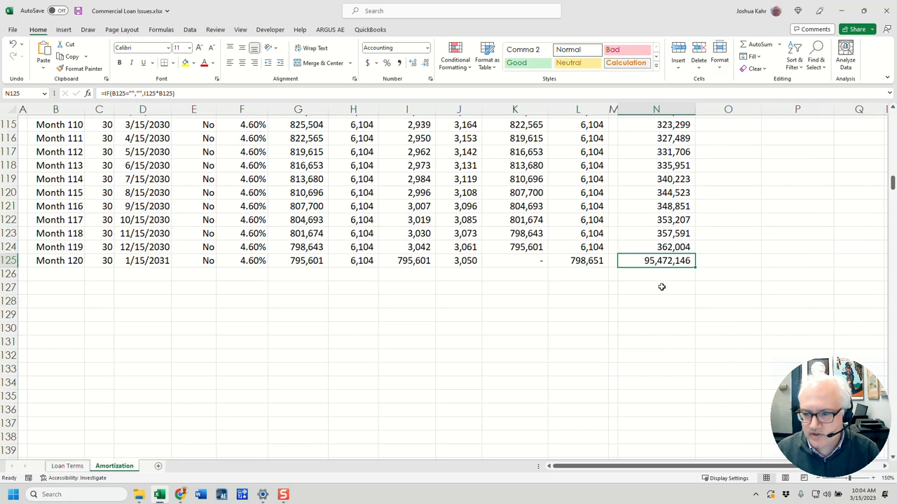
{"action": "mouse_move", "coordinate": [581, 269]}
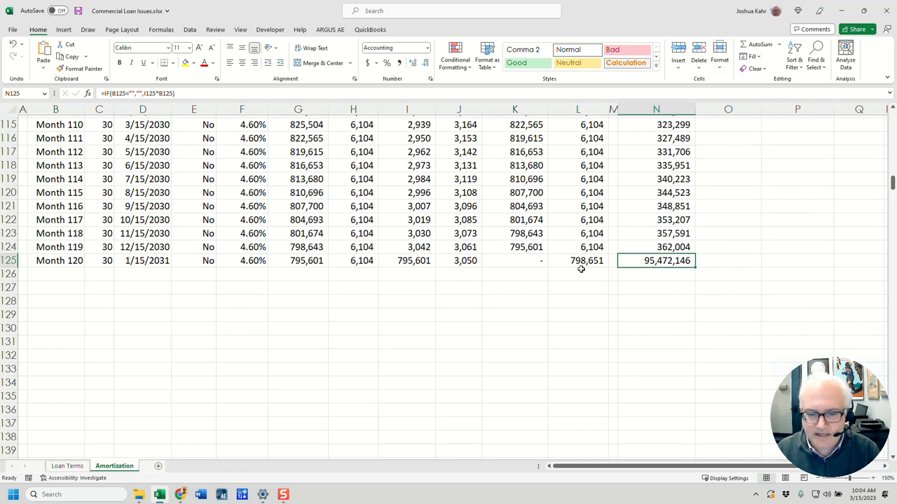
{"action": "left_click", "coordinate": [578, 260]}
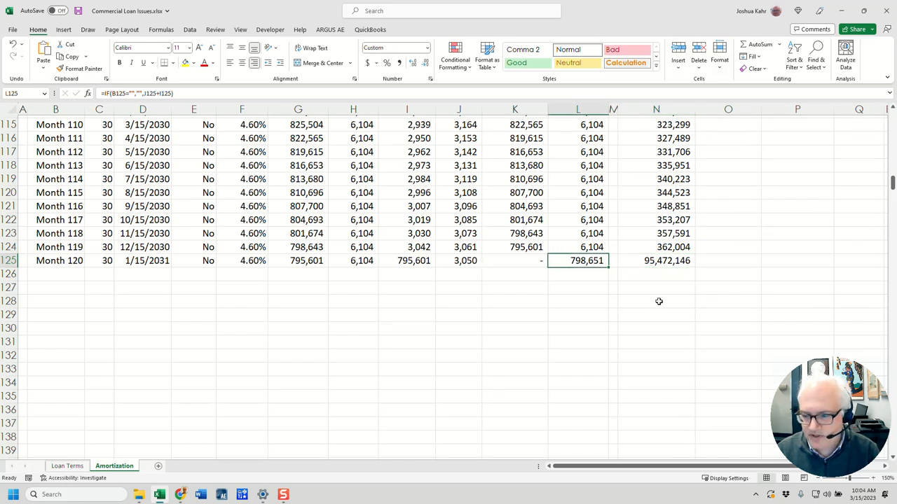
{"action": "mouse_move", "coordinate": [642, 282]}
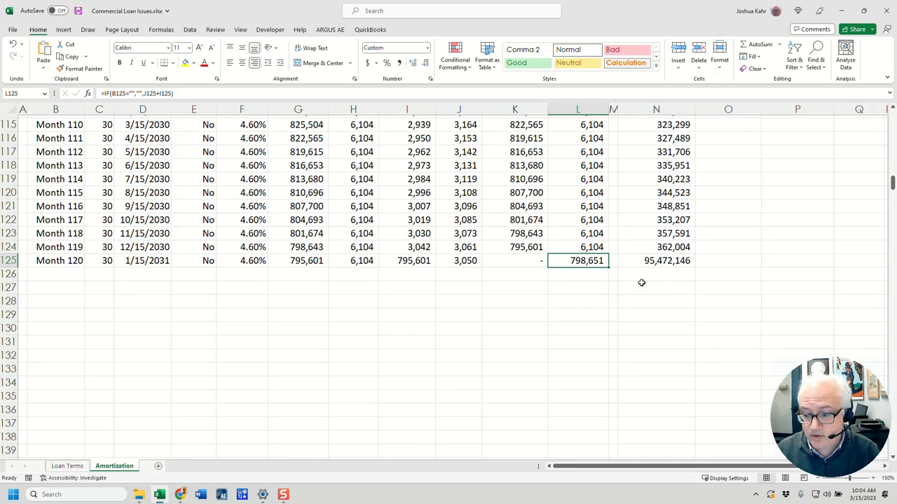
{"action": "mouse_move", "coordinate": [888, 178]}
{"action": "type", "text": "=SUM(I6:I605)"}
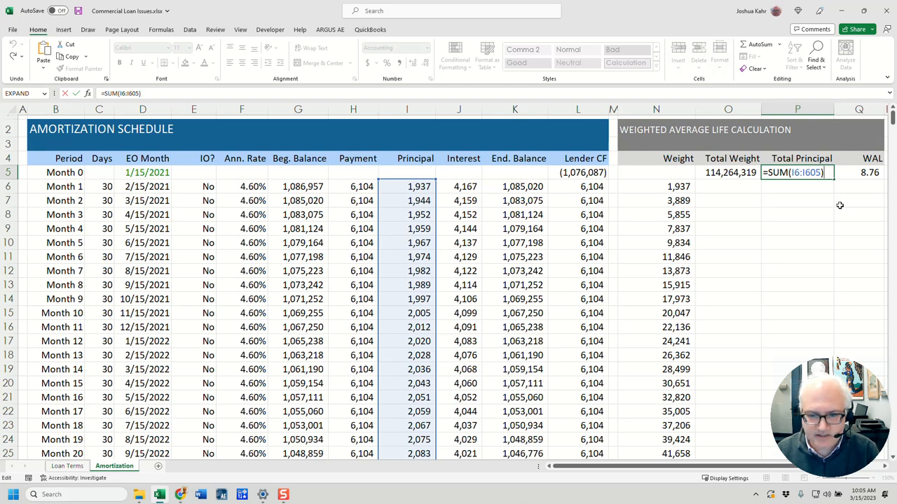
{"action": "key", "text": "Return"}
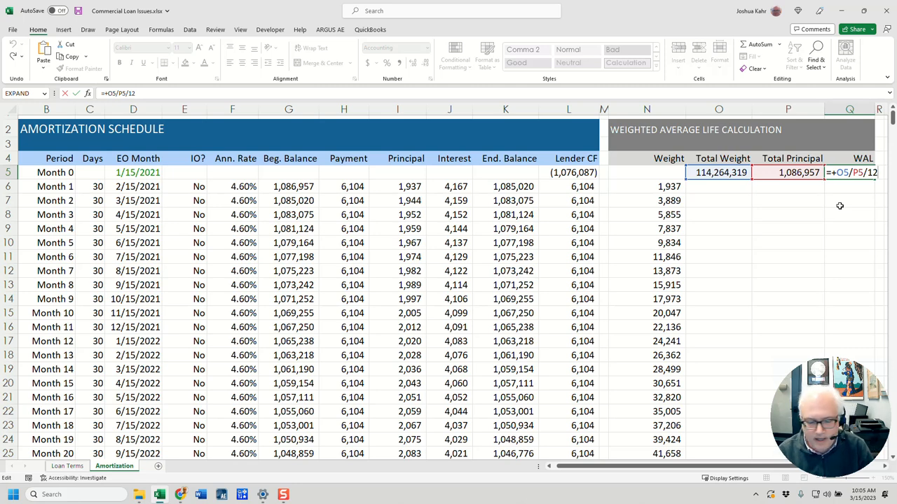
{"action": "mouse_move", "coordinate": [543, 418]}
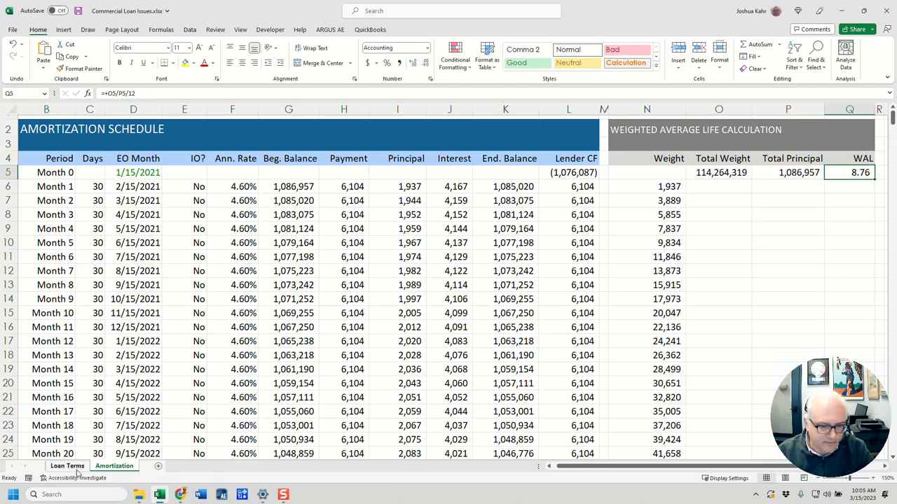
- Go back to the Loan Terms sheet and scroll down to the Coverage Test block
{"action": "left_click", "coordinate": [66, 466]}
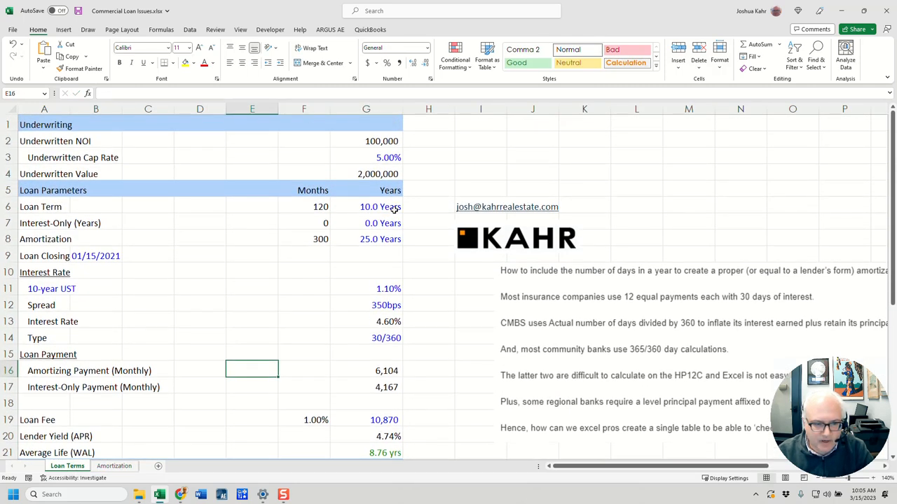
{"action": "scroll", "scroll_direction": "down", "scroll_amount": 3}
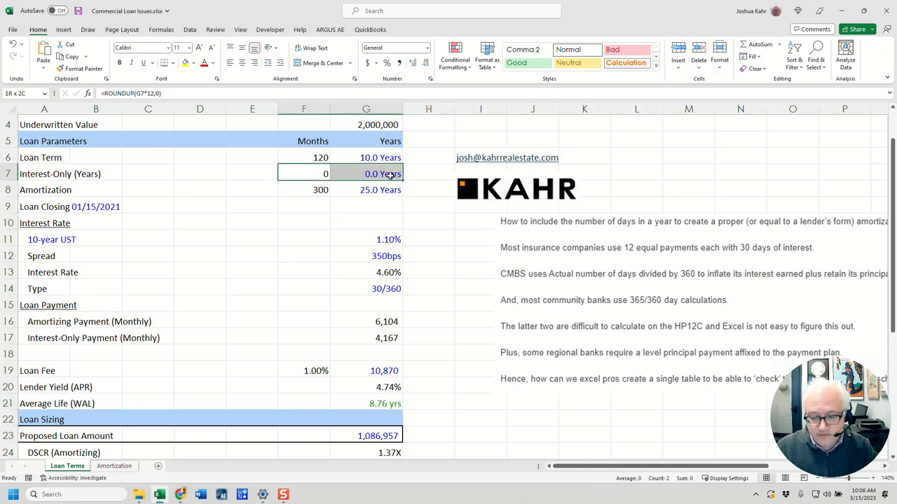
{"action": "scroll", "scroll_direction": "down", "scroll_amount": 3}
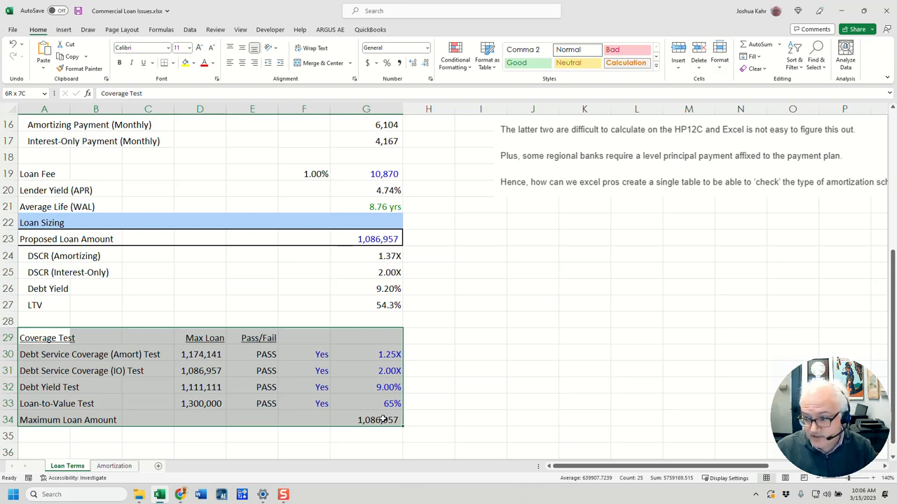
{"action": "scroll", "scroll_direction": "up", "scroll_amount": 3}
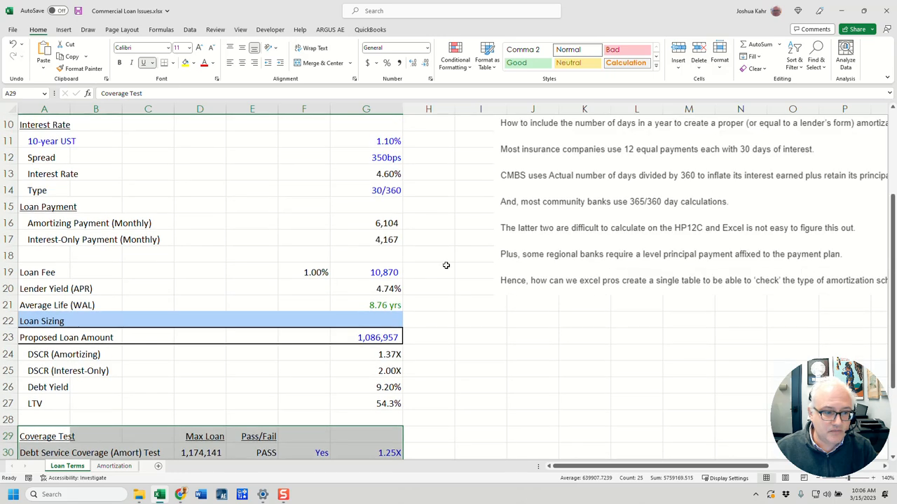
{"action": "left_click", "coordinate": [385, 305]}
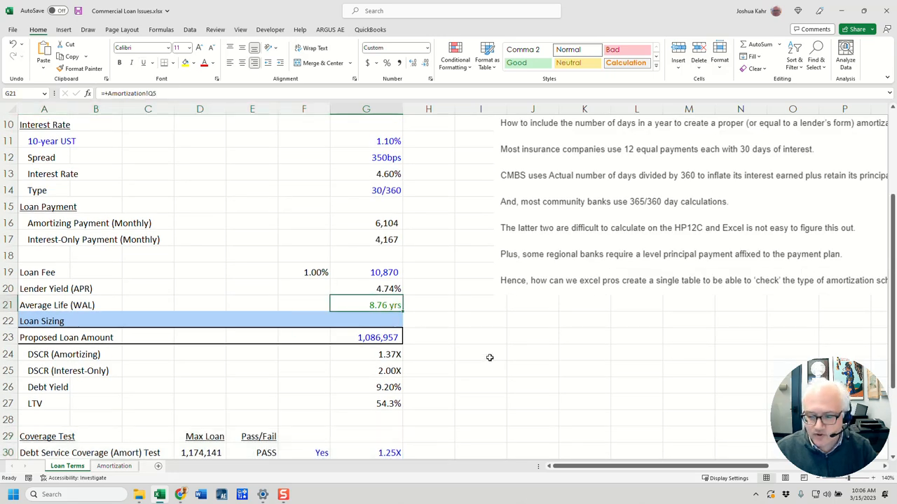
{"action": "mouse_move", "coordinate": [459, 369]}
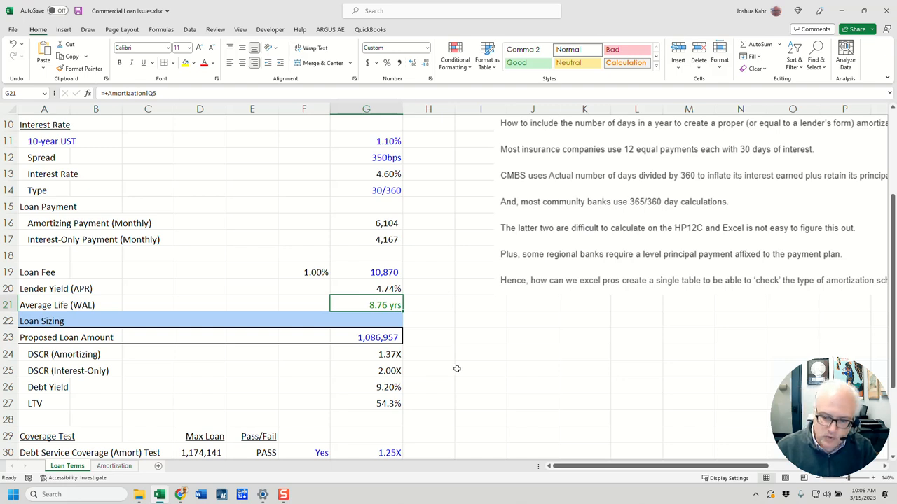
{"action": "mouse_move", "coordinate": [465, 361]}
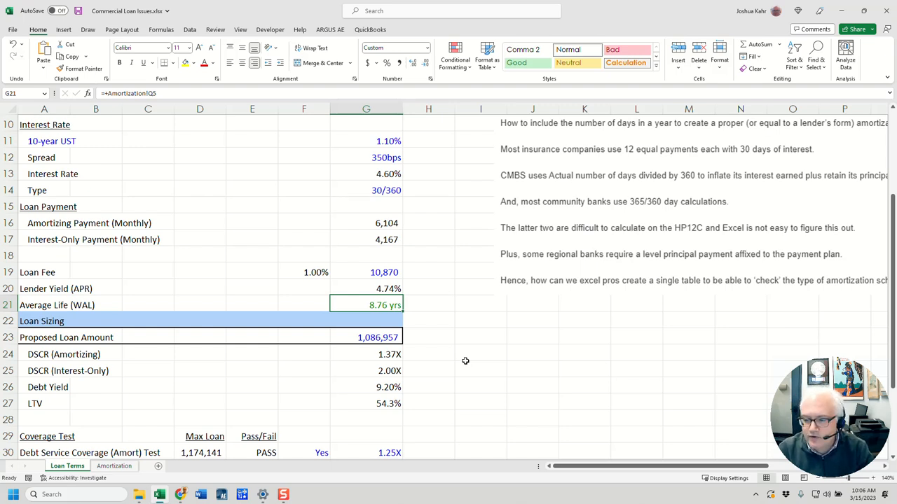
{"action": "scroll", "scroll_direction": "up", "scroll_amount": 3}
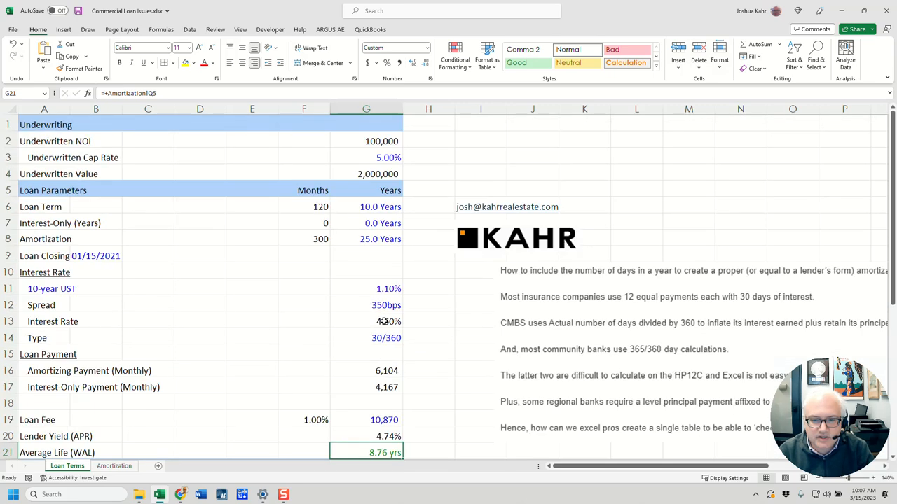
{"action": "left_click", "coordinate": [252, 223]}
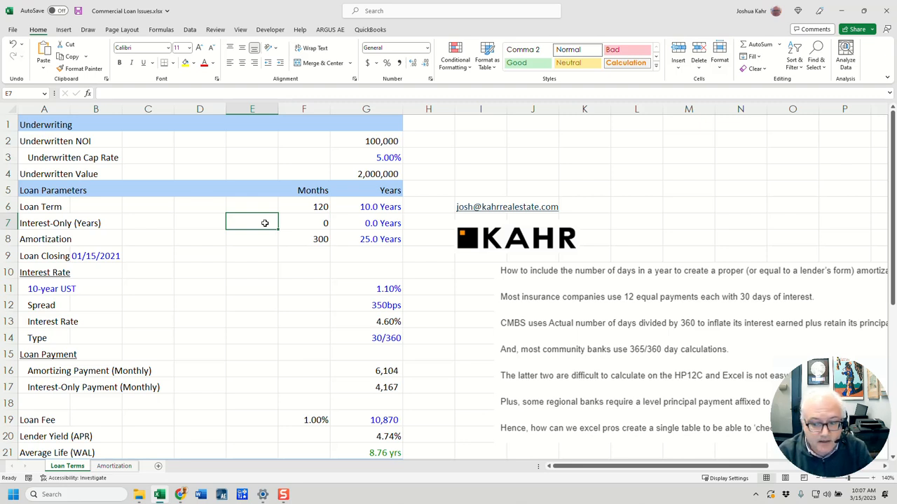
{"action": "mouse_move", "coordinate": [191, 193]}
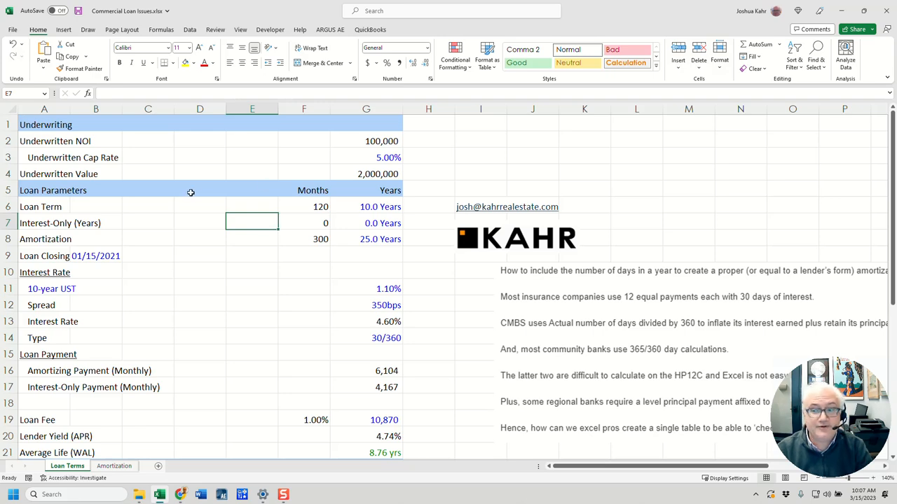